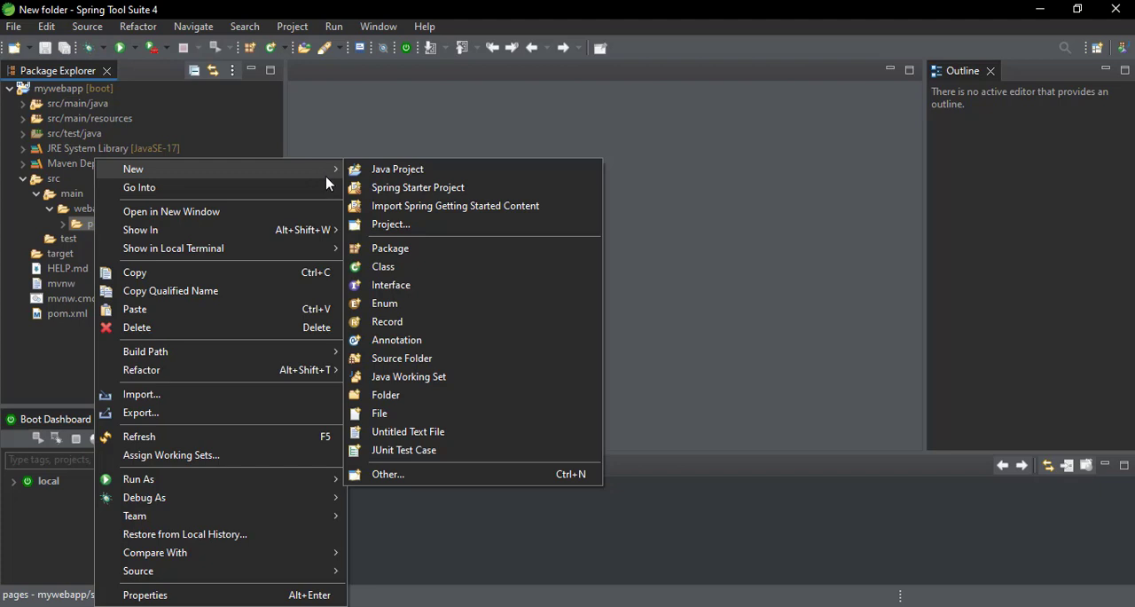
pyautogui.moveTo(388, 473)
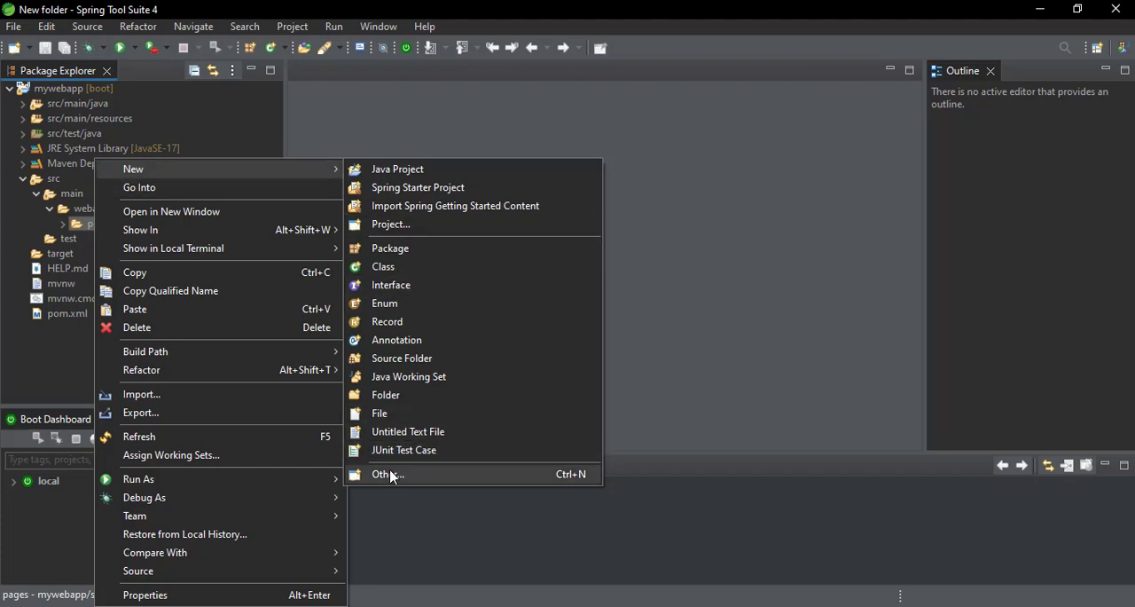
# Filter the creation wizard list for 'sp', then cancel the empty result
pyautogui.click(388, 473)
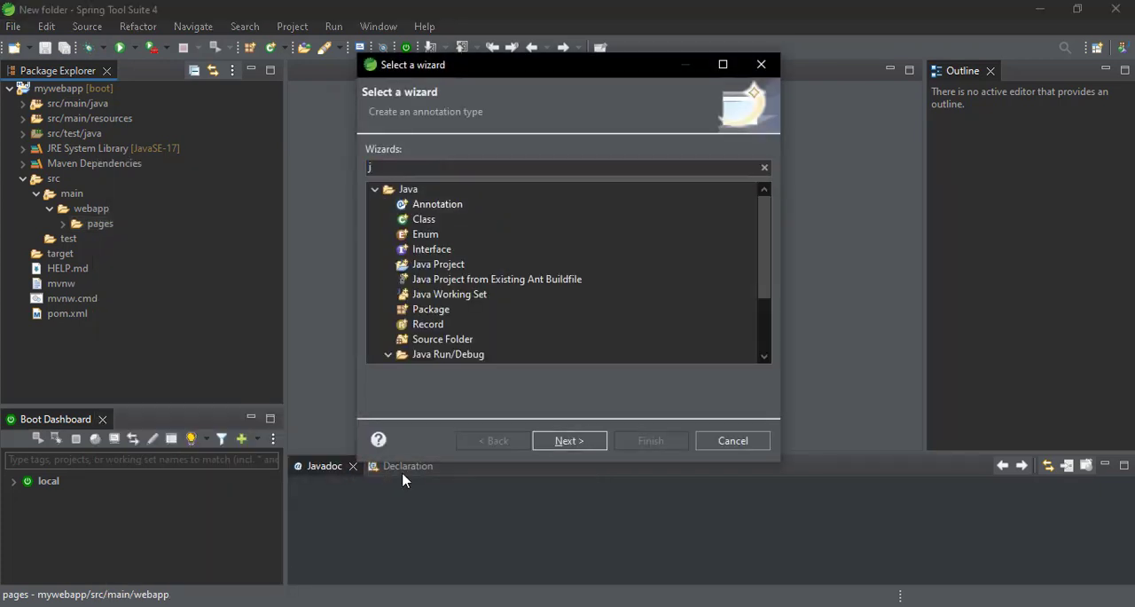
pyautogui.write('sp')
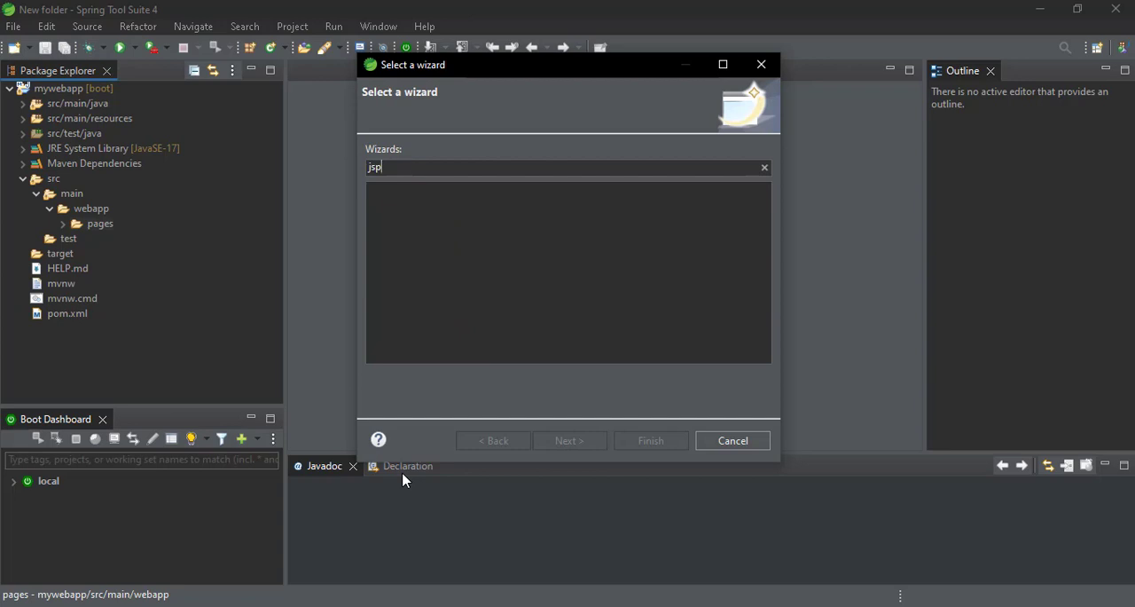
pyautogui.moveTo(719, 284)
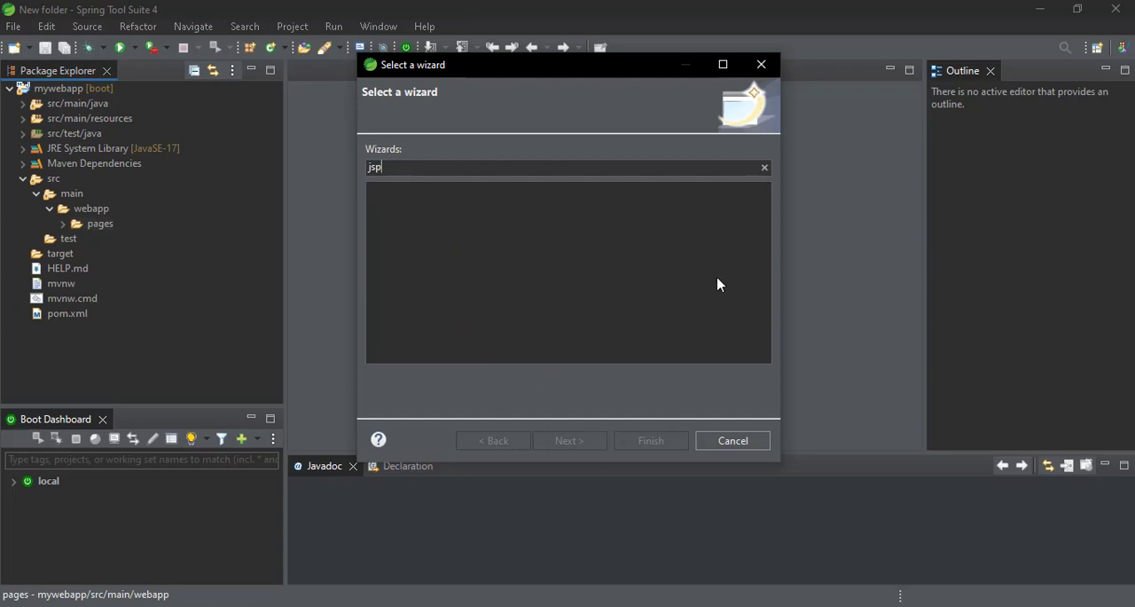
pyautogui.moveTo(761, 65)
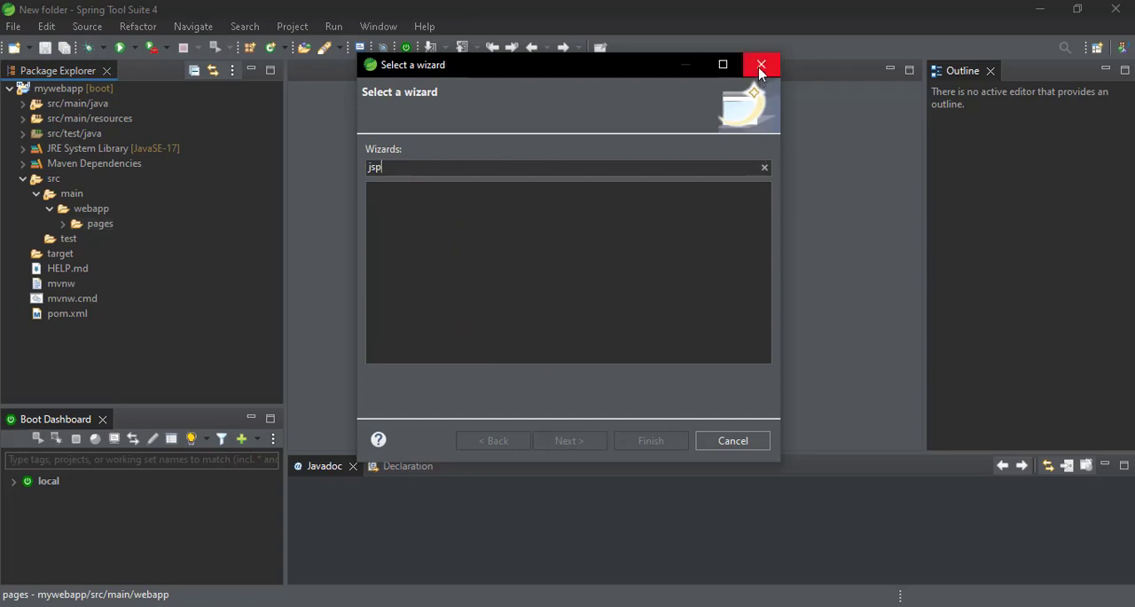
pyautogui.click(760, 63)
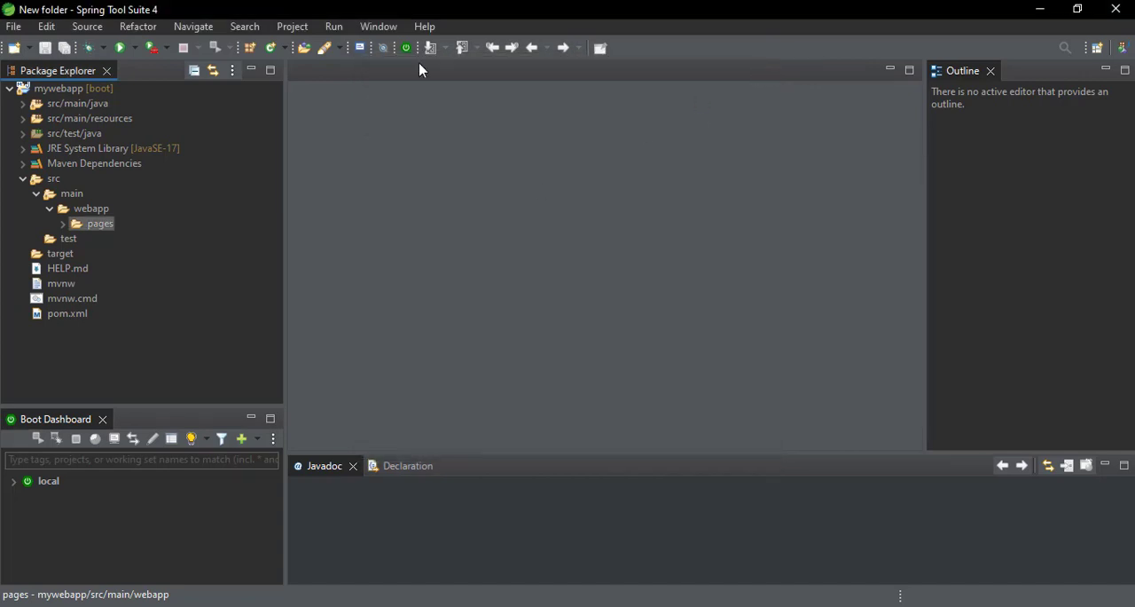
# Open Eclipse Marketplace from Help and enter 'java and web developer tools' as the search
pyautogui.click(425, 26)
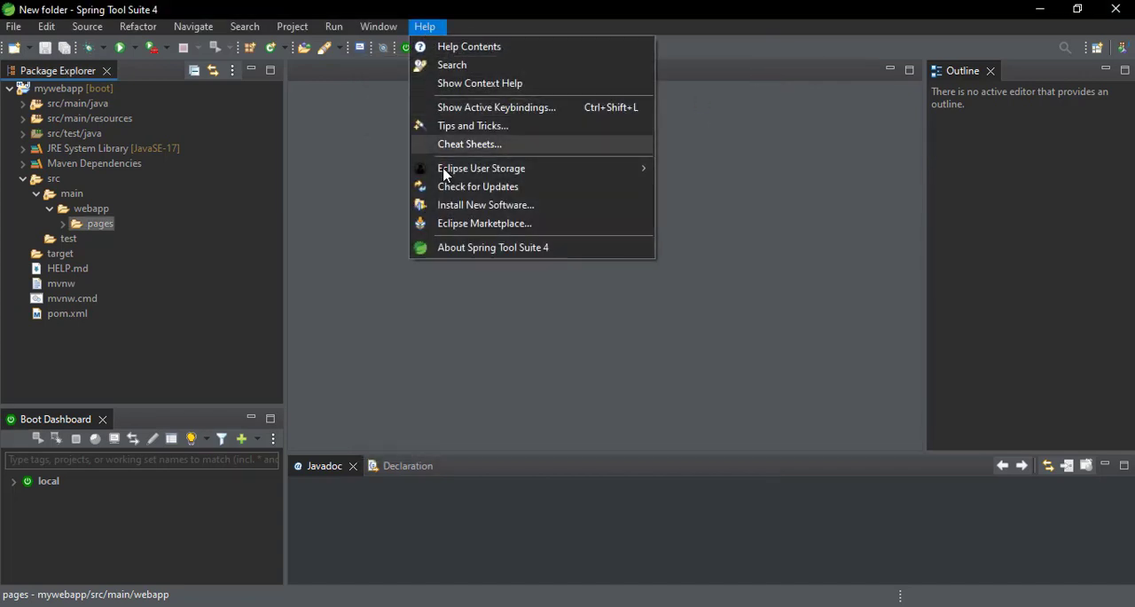
pyautogui.moveTo(485, 223)
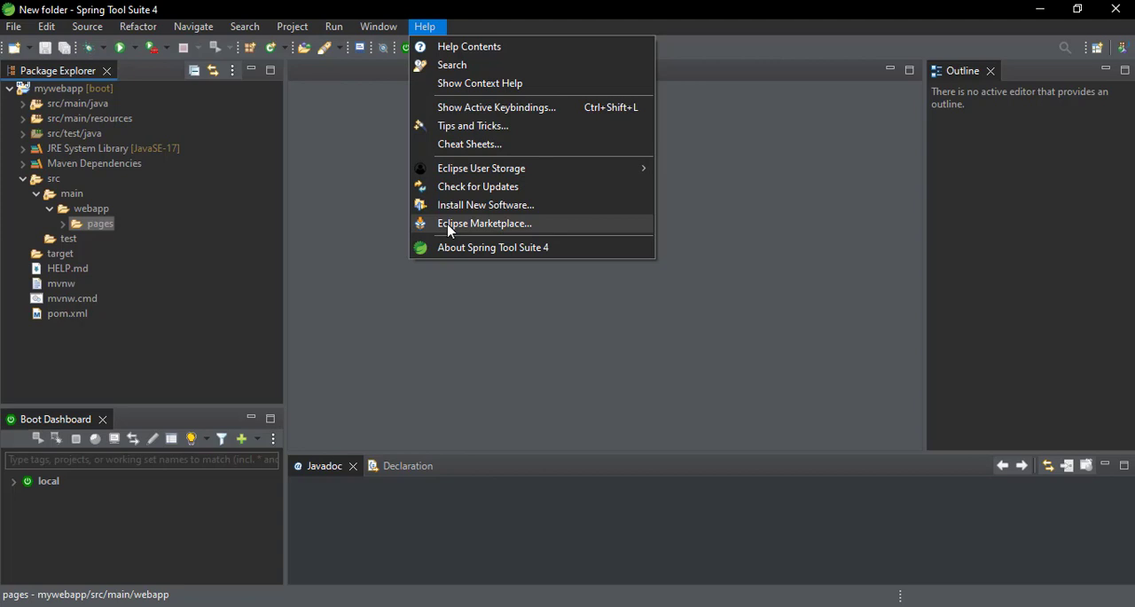
pyautogui.click(447, 232)
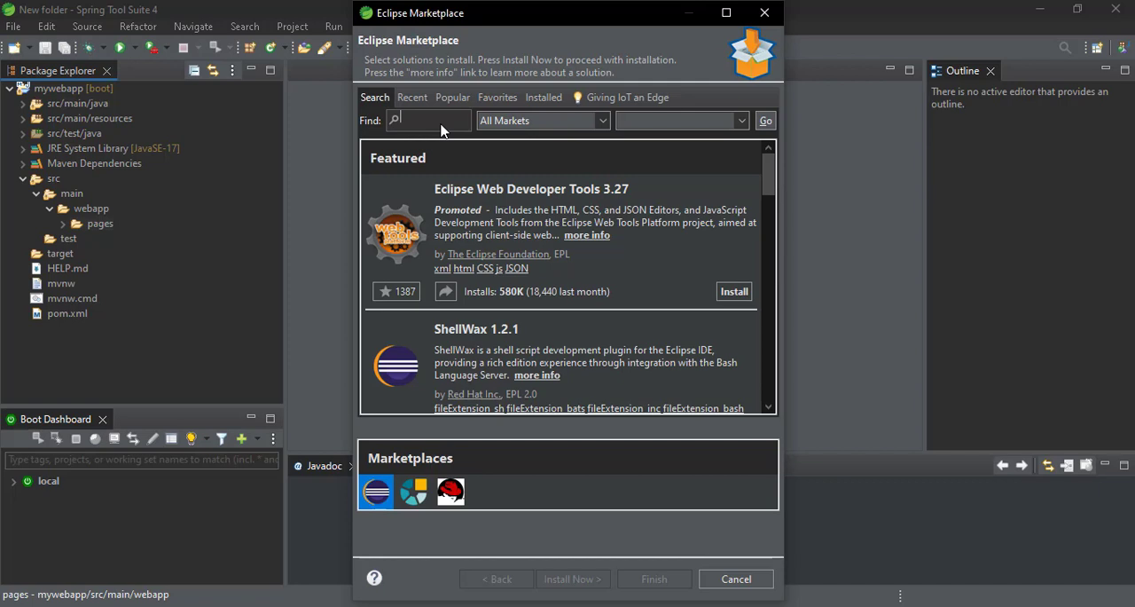
pyautogui.write('java')
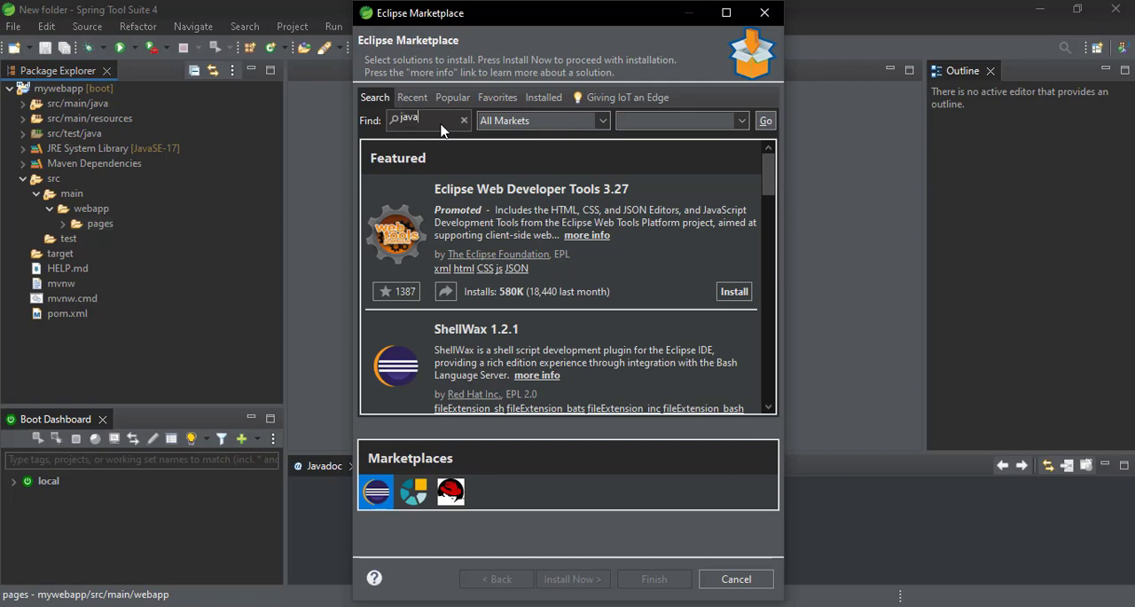
pyautogui.write('and')
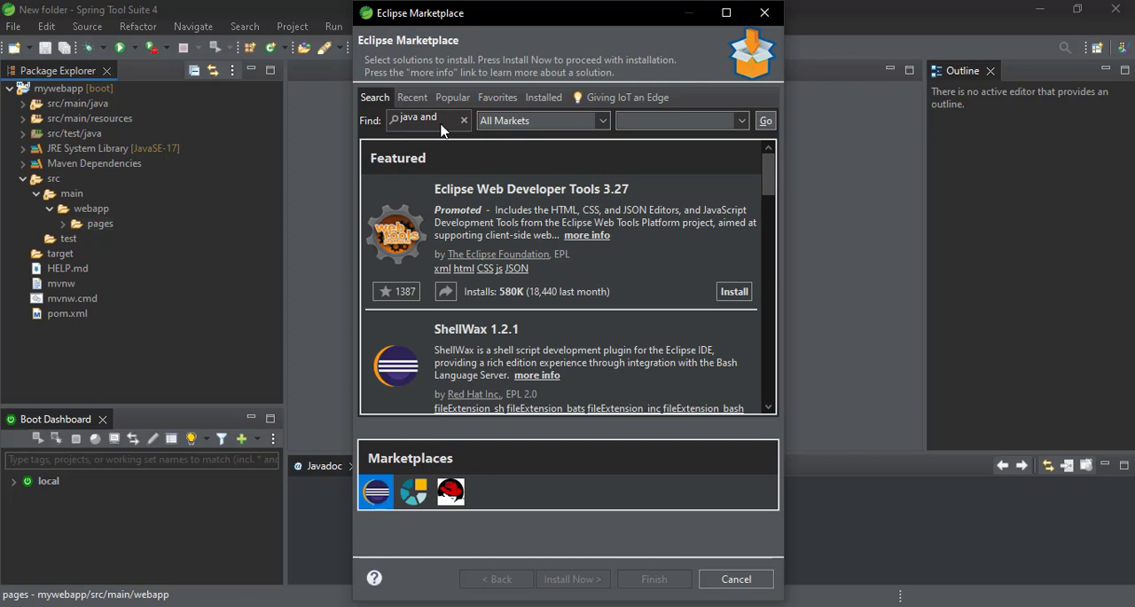
pyautogui.write('web d')
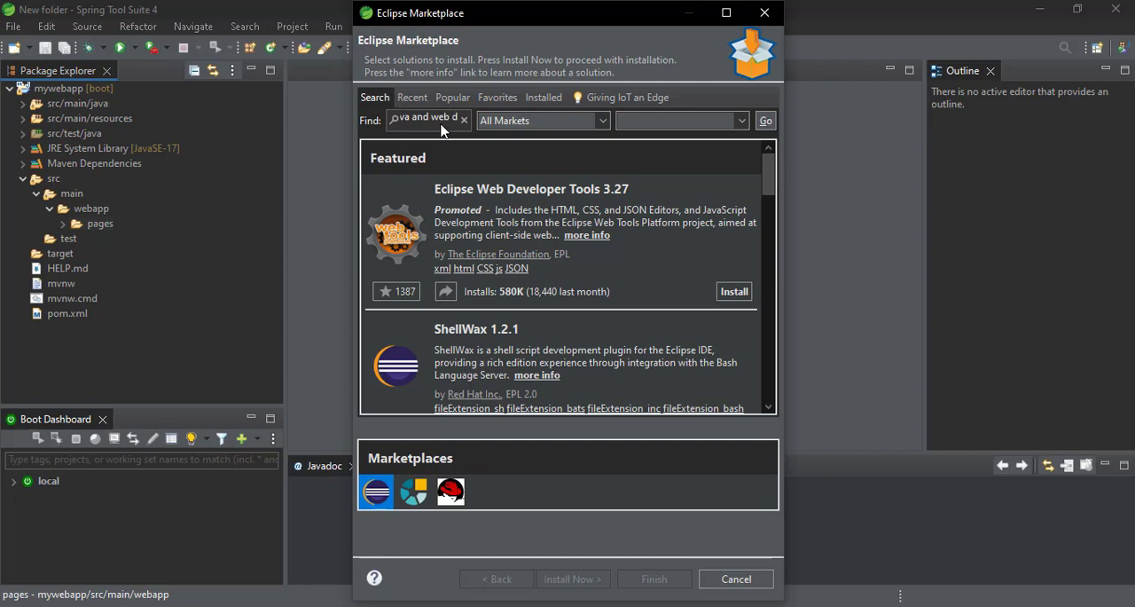
pyautogui.write('web developer too')
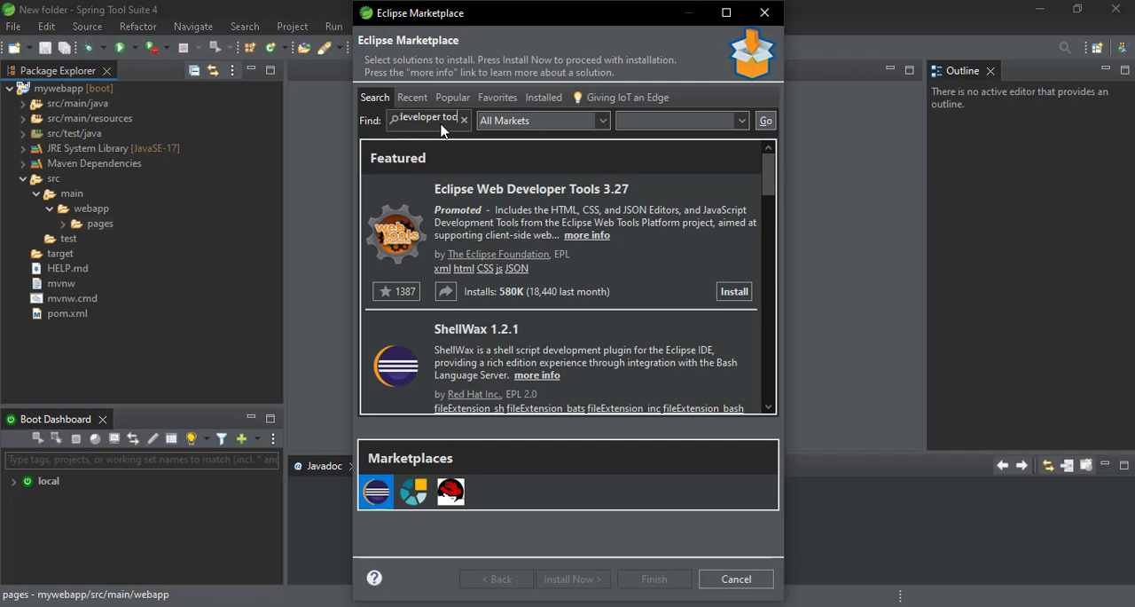
# Search, then install Eclipse Enterprise Java and Web Developer Tools 3.27, confirming features and finishing
pyautogui.click(764, 120)
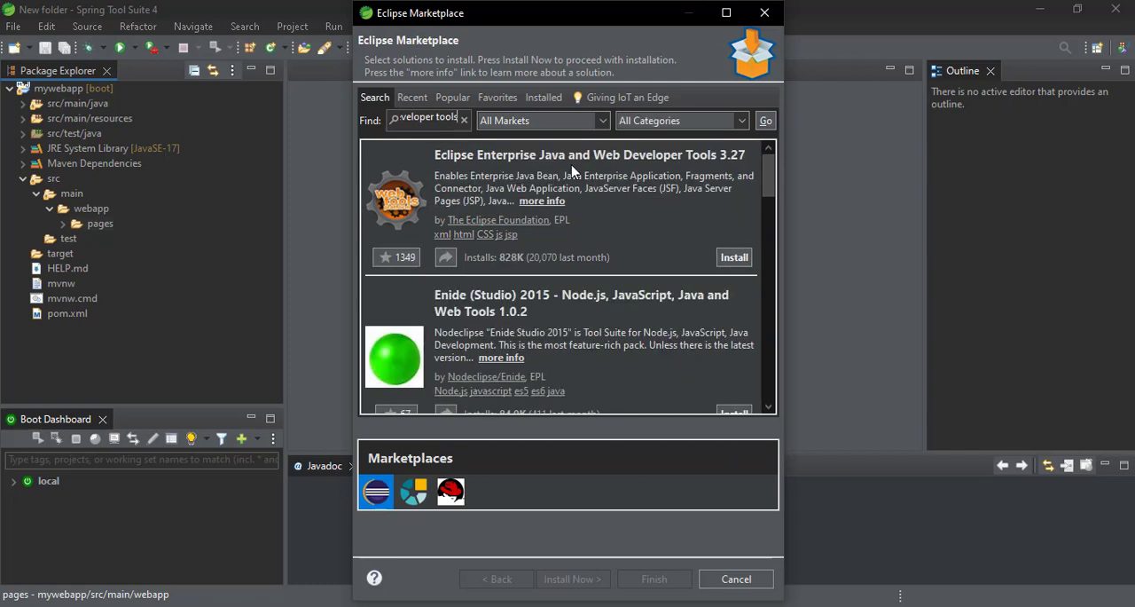
pyautogui.moveTo(677, 249)
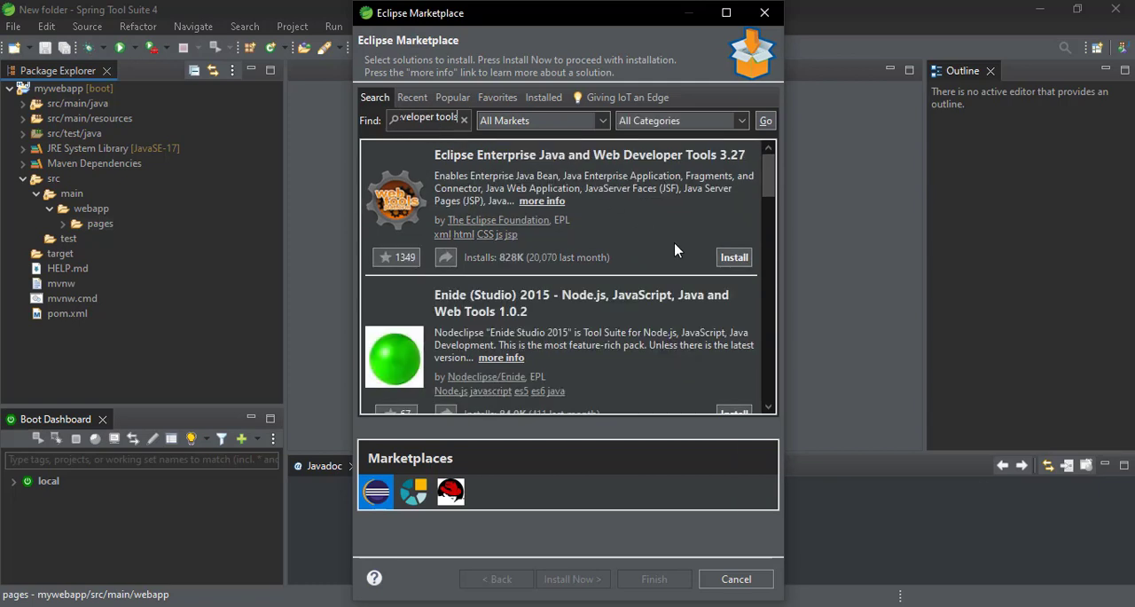
pyautogui.moveTo(703, 260)
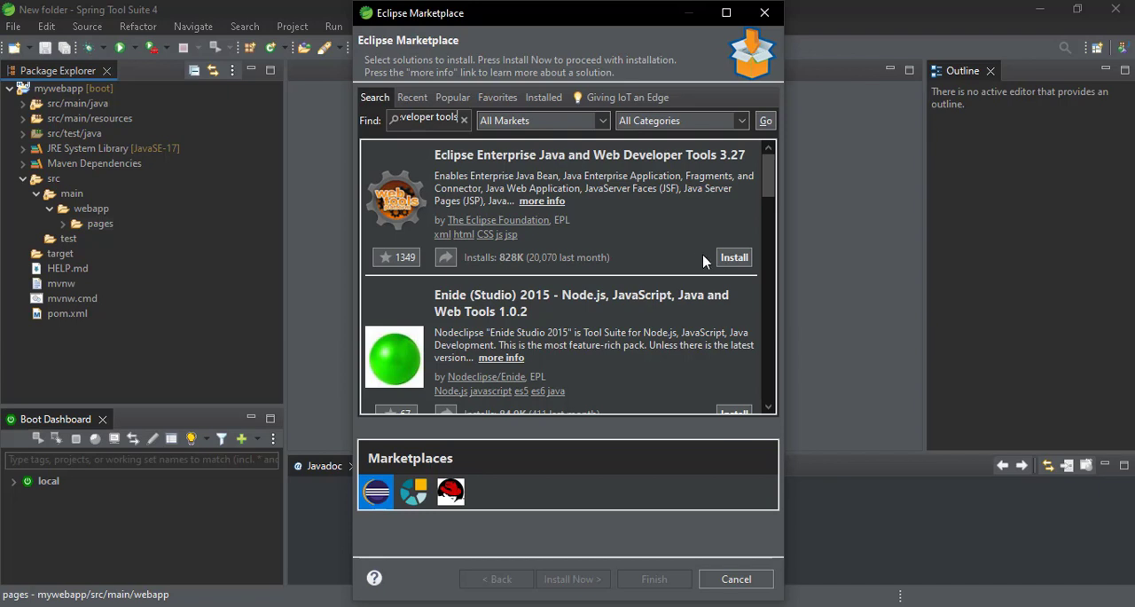
pyautogui.click(733, 258)
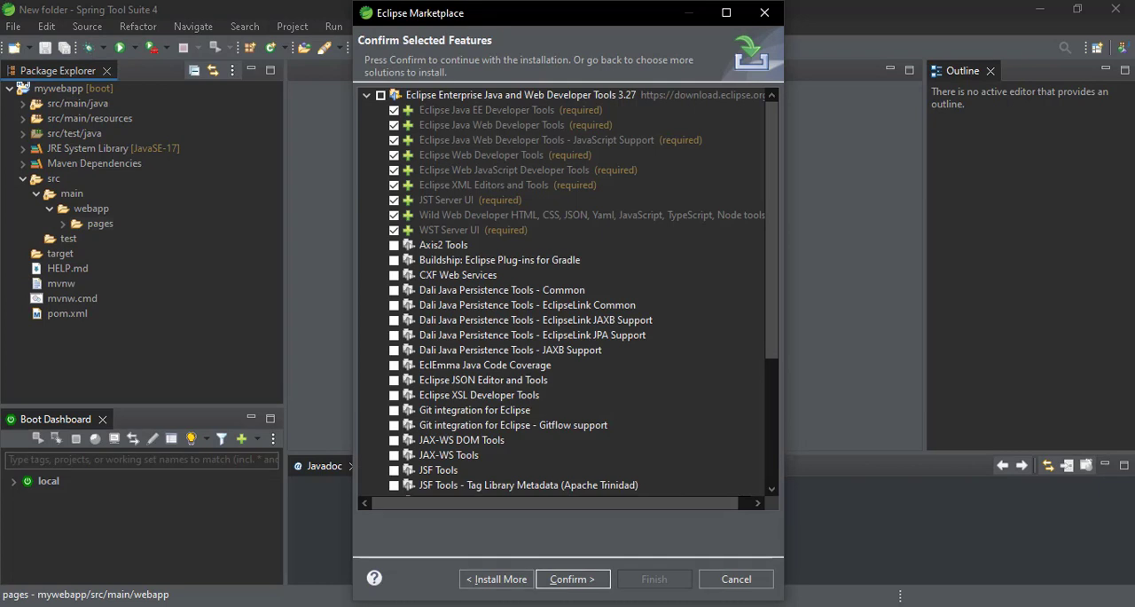
pyautogui.moveTo(573, 579)
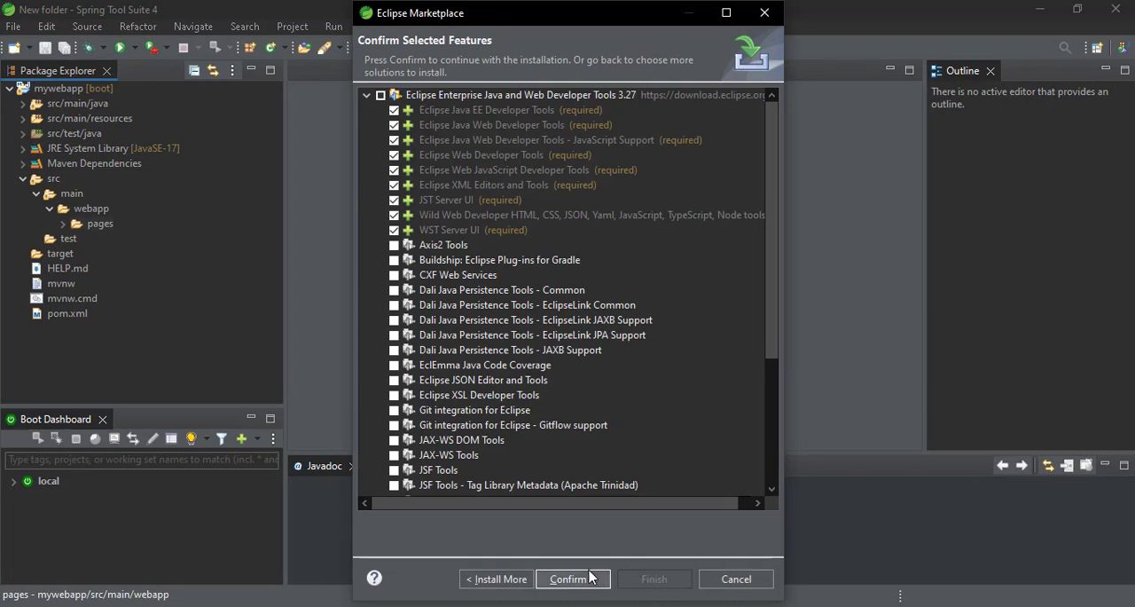
pyautogui.click(573, 579)
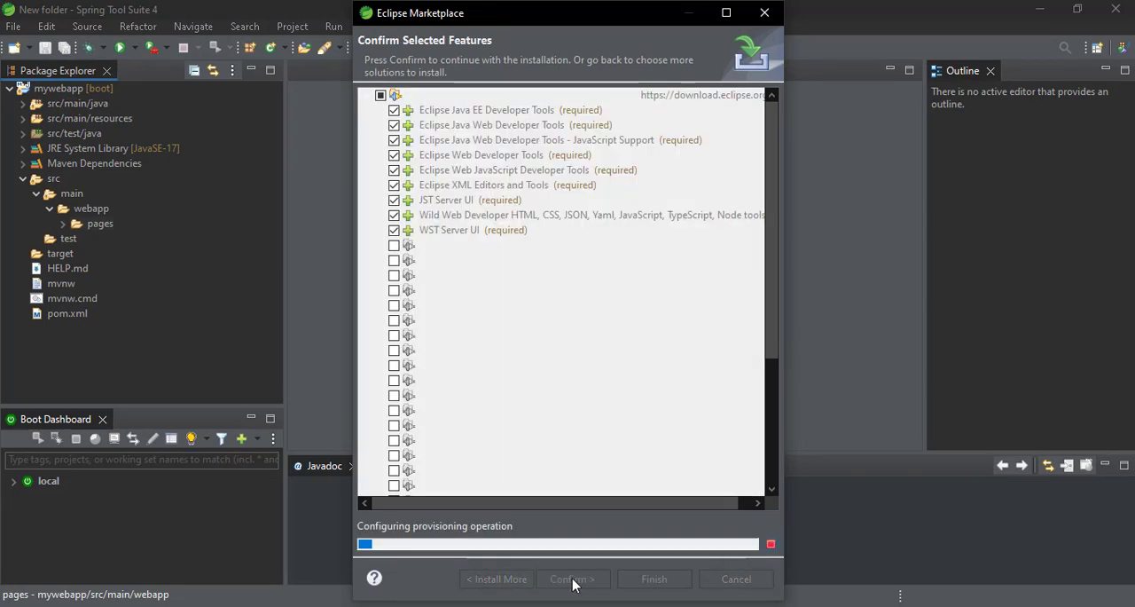
pyautogui.click(571, 579)
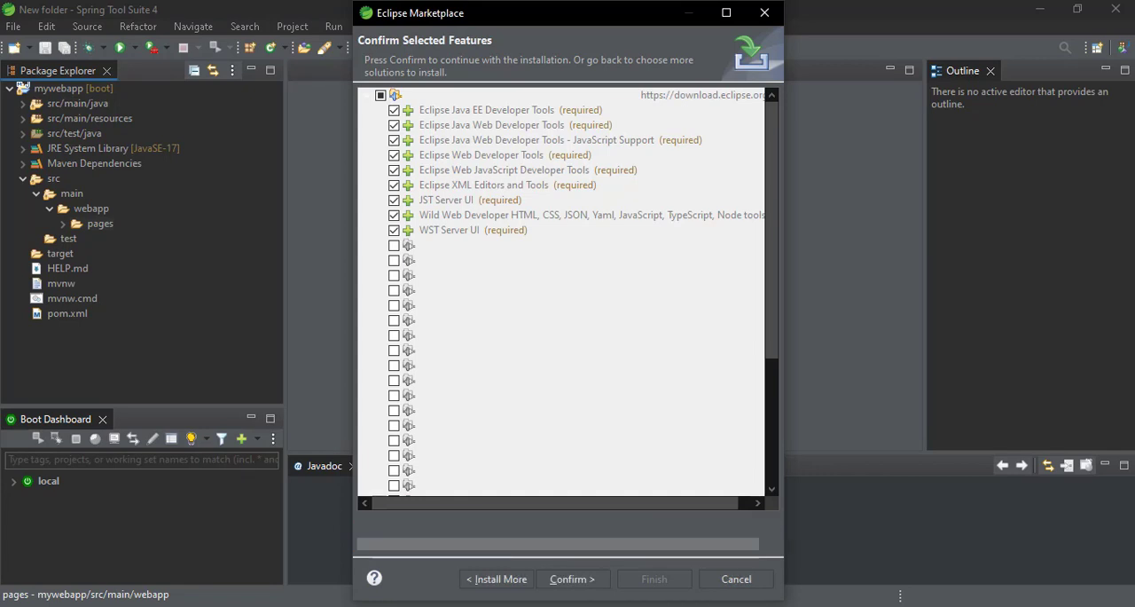
pyautogui.click(571, 579)
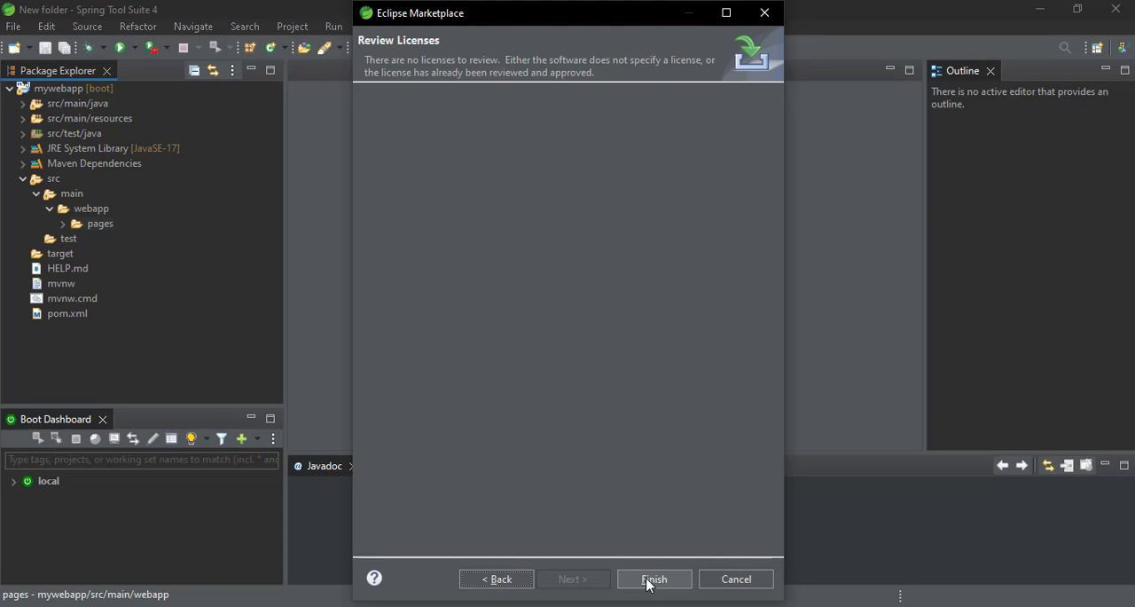
pyautogui.click(654, 578)
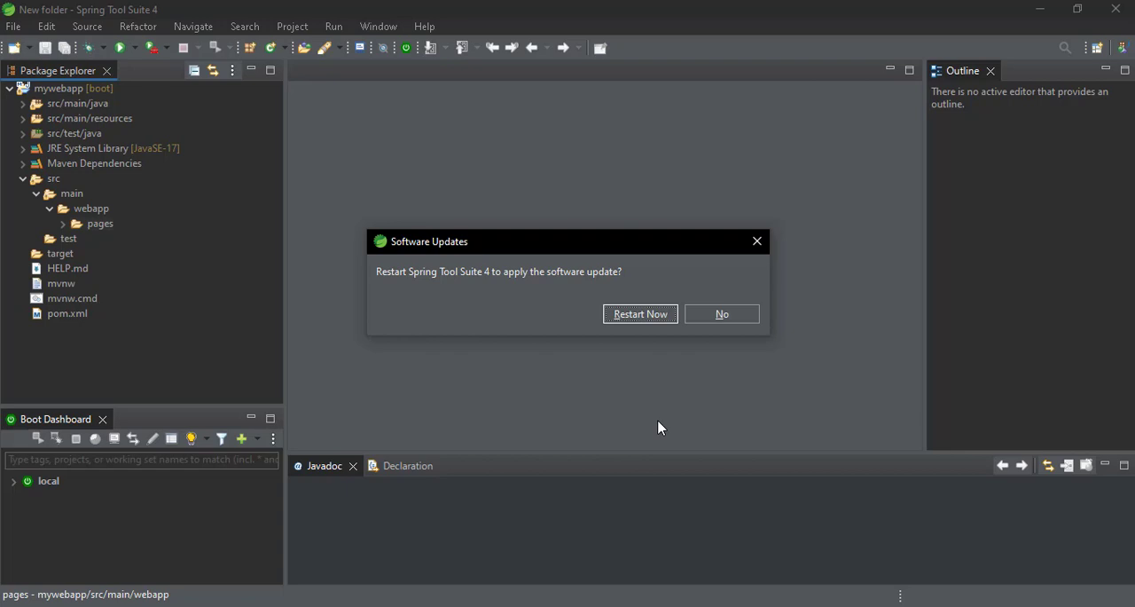
pyautogui.moveTo(629, 326)
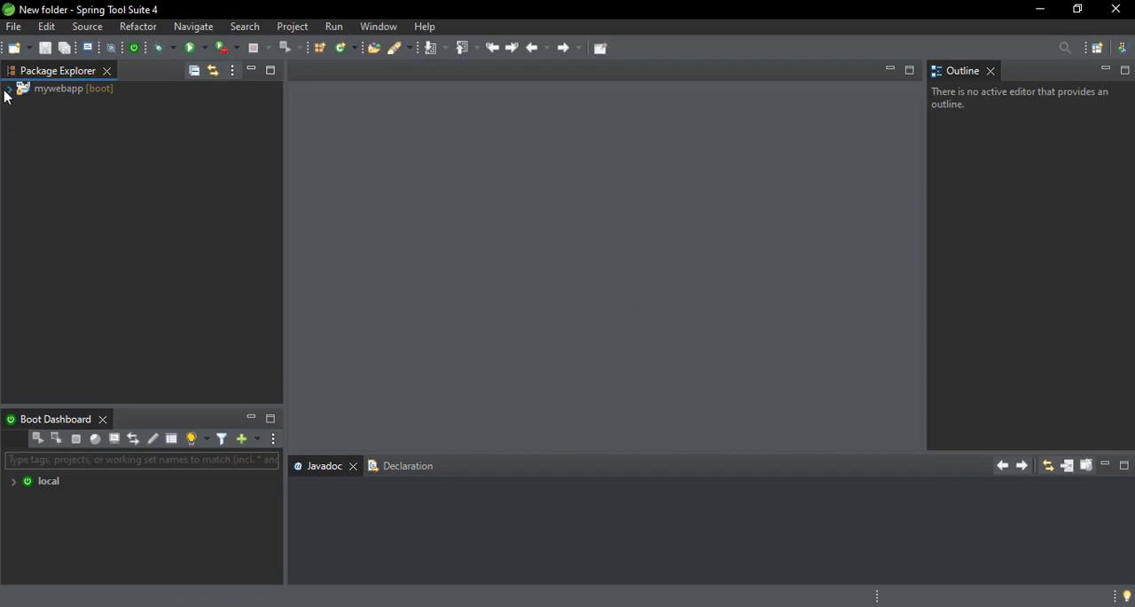
# Expand mywebapp > src > main > webapp and right-click the pages folder
pyautogui.click(9, 88)
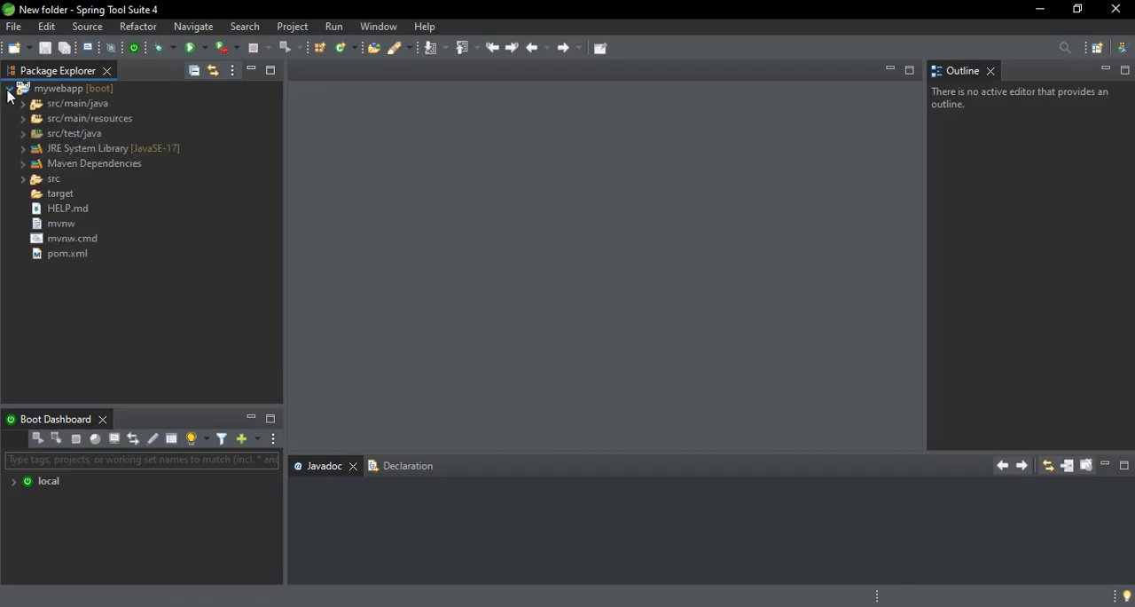
pyautogui.click(24, 178)
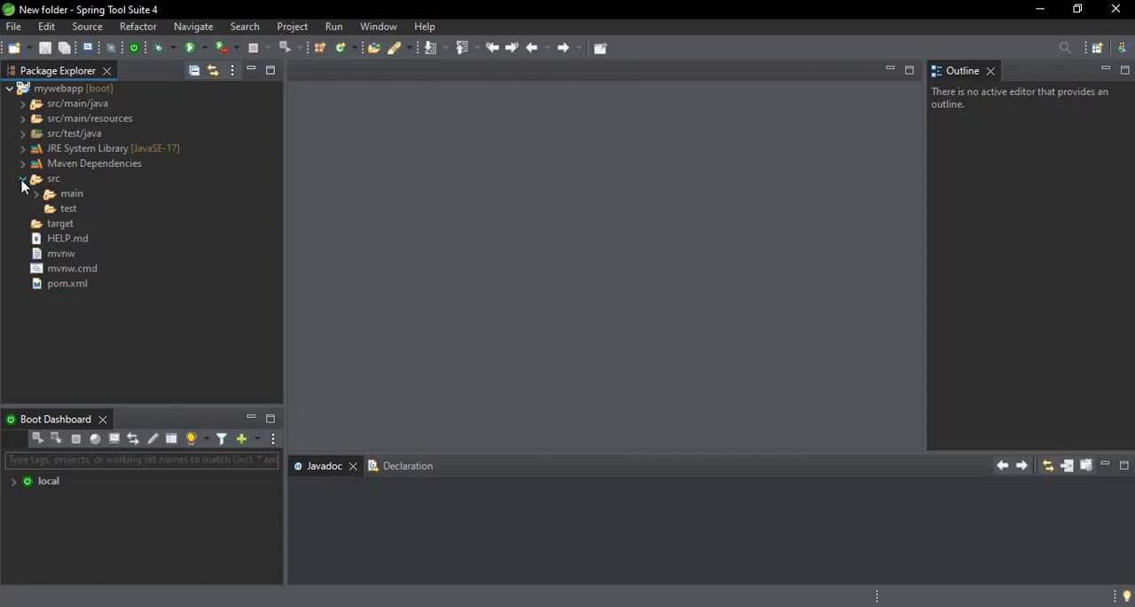
pyautogui.click(38, 194)
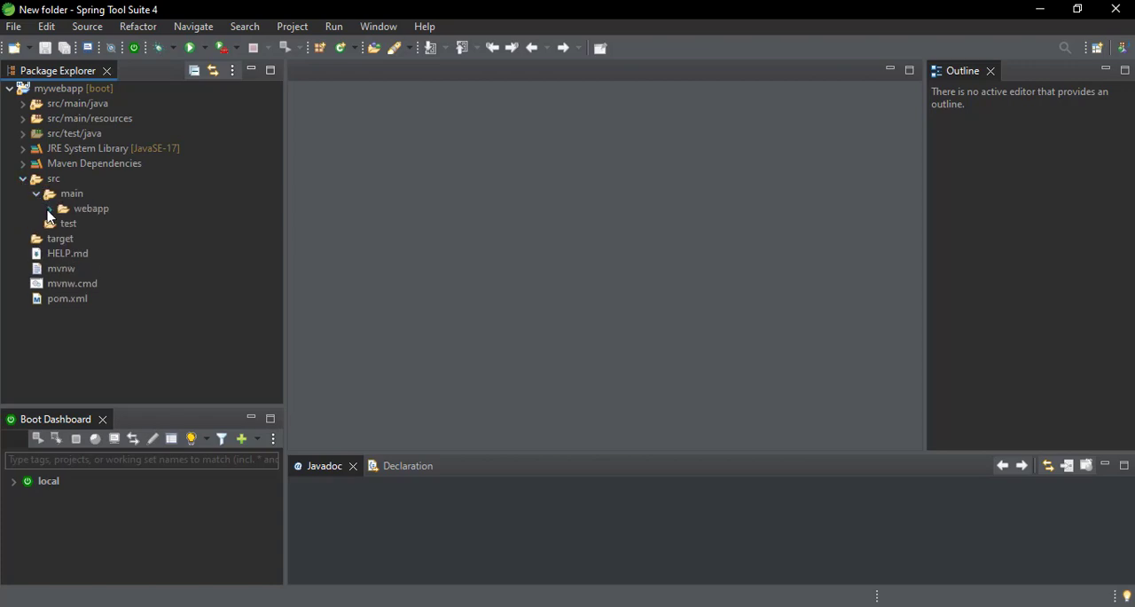
pyautogui.click(48, 207)
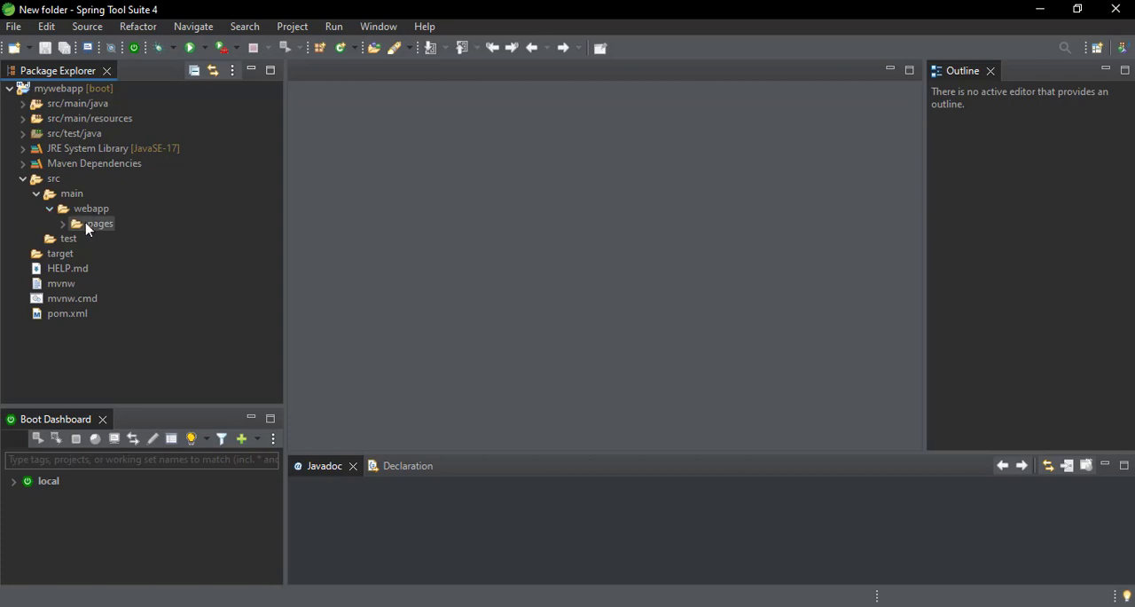
pyautogui.rightClick(98, 224)
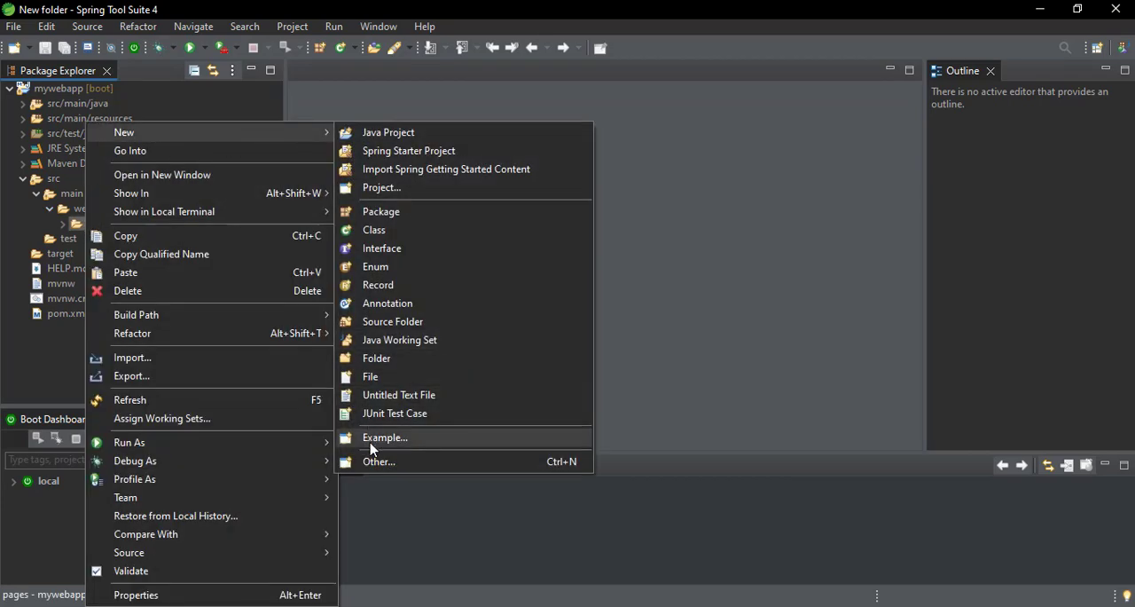
# Filter New > Other wizards for 'jsp', choose JSP File, and continue
pyautogui.click(379, 461)
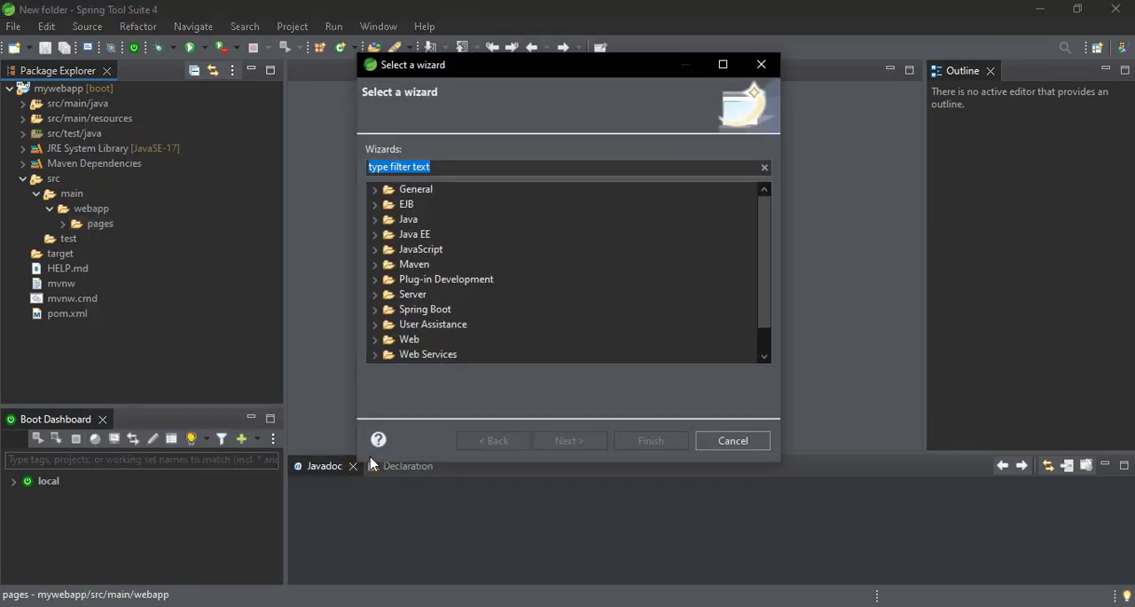
pyautogui.write('js')
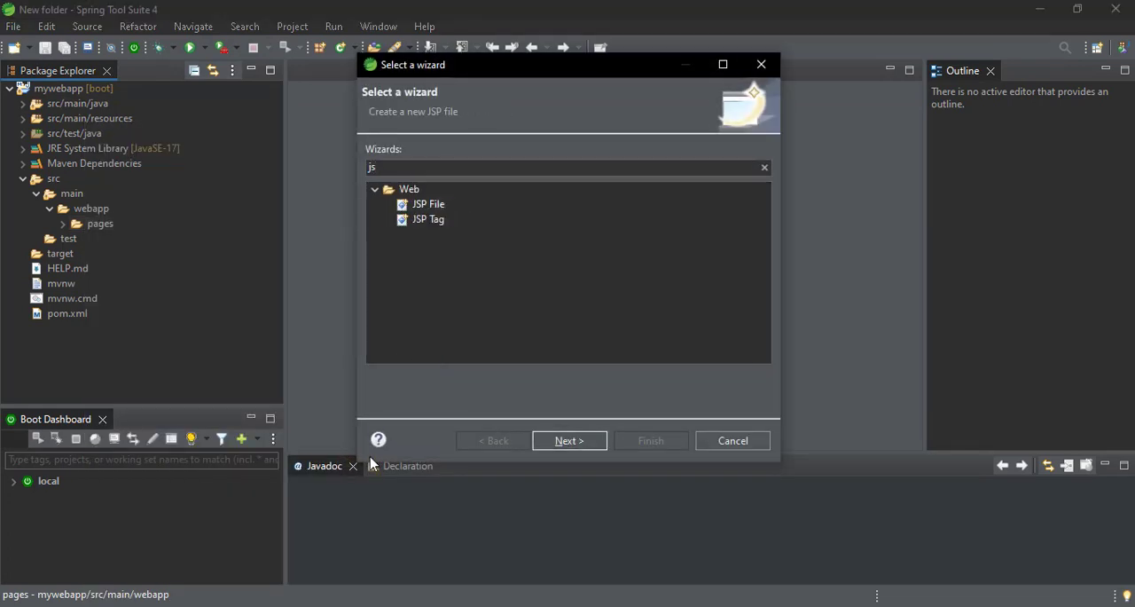
pyautogui.write('p')
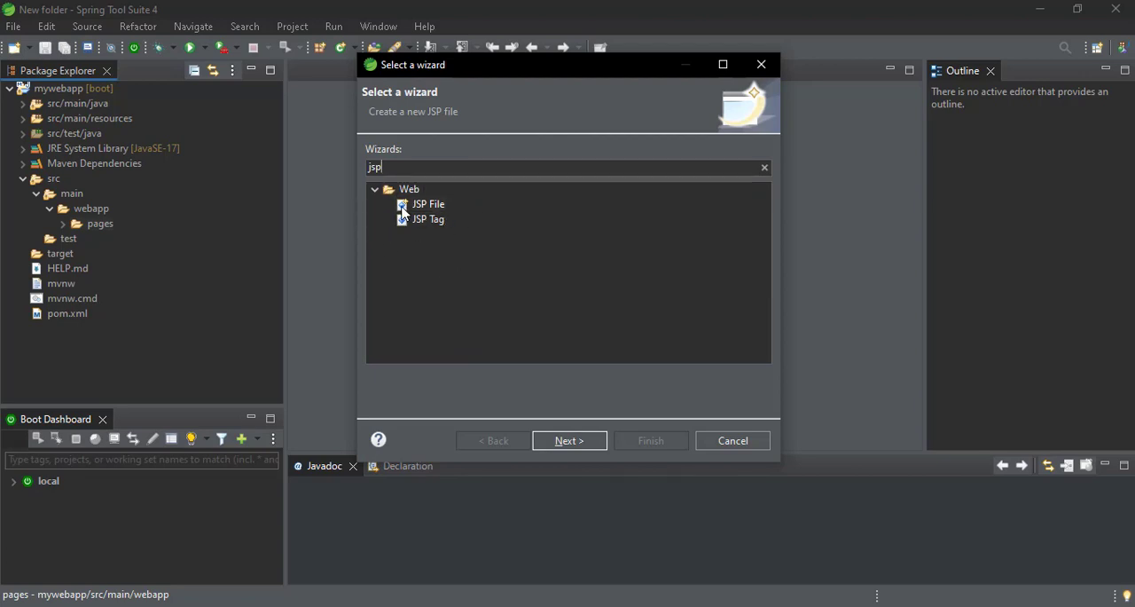
pyautogui.click(428, 204)
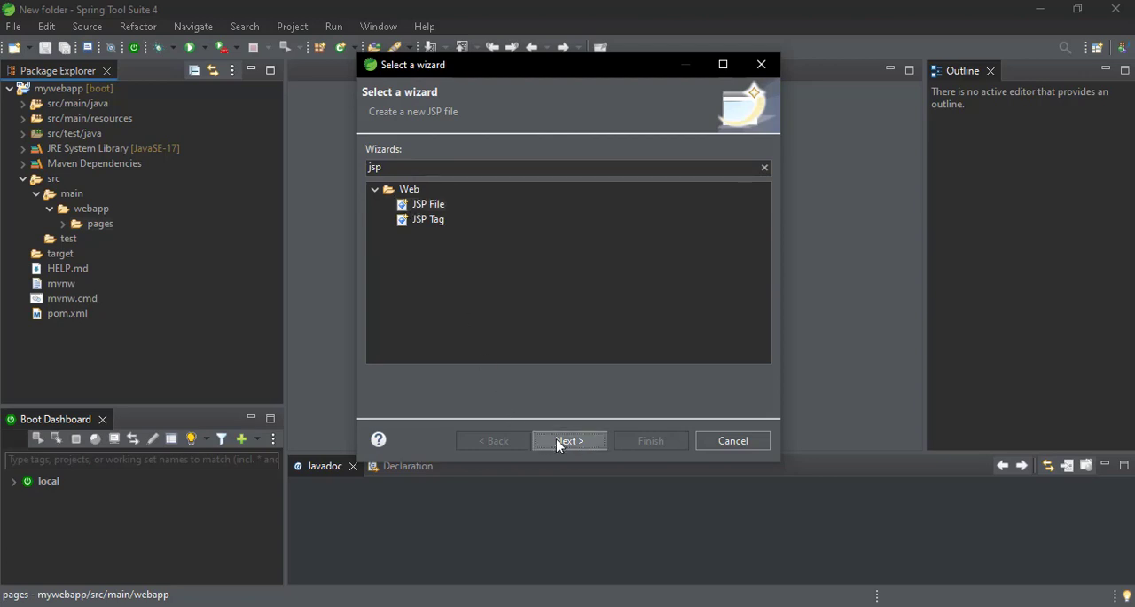
pyautogui.click(568, 440)
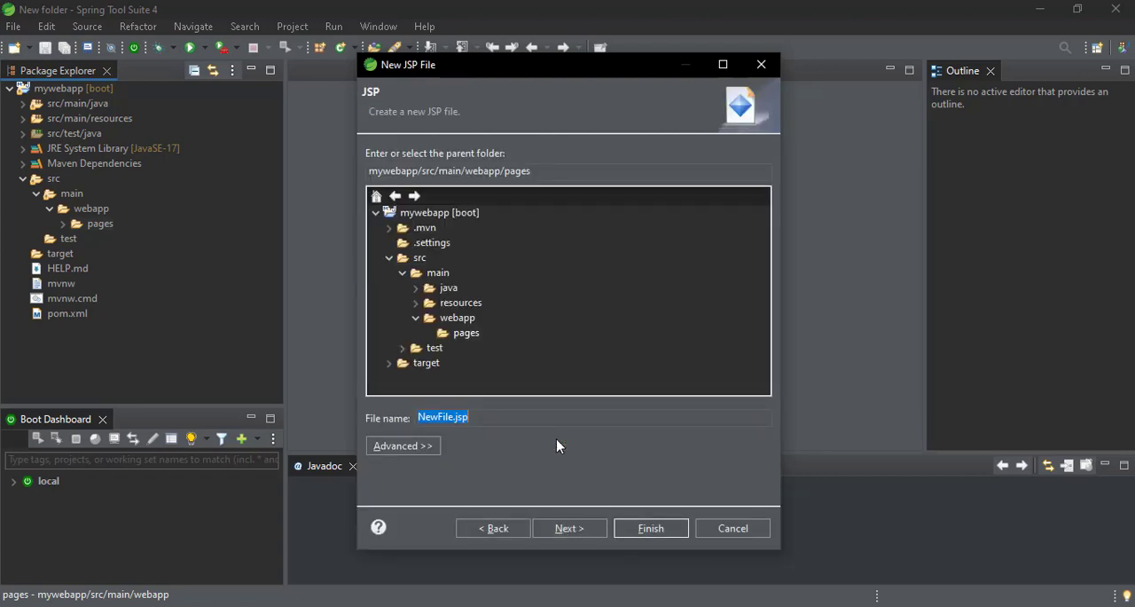
# Name the new JSP file 'hello.jsp' and finish the wizard
pyautogui.write('hello')
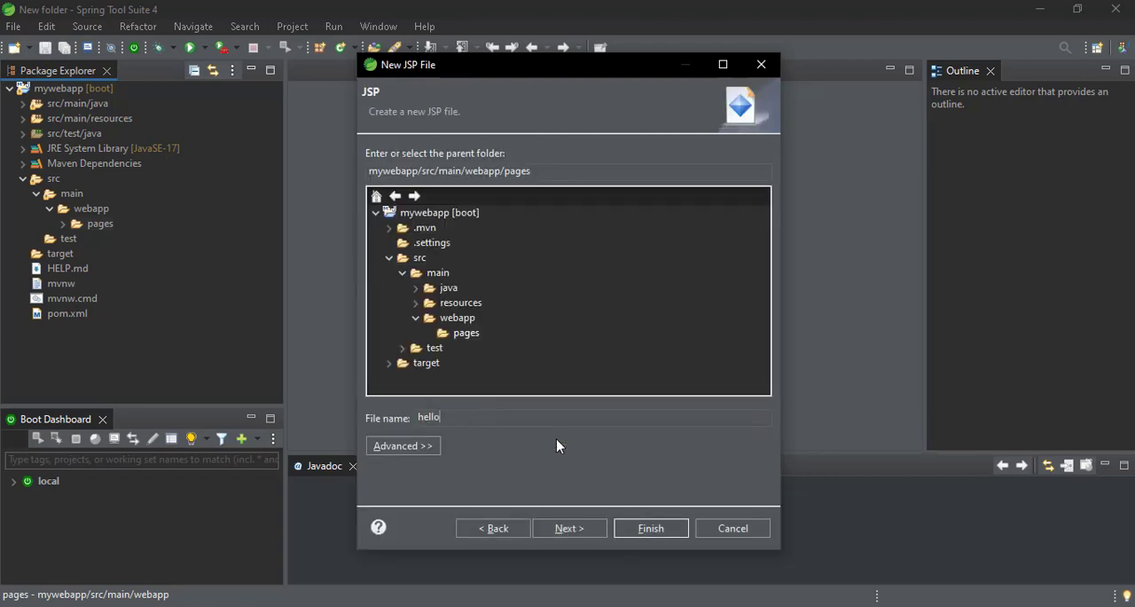
pyautogui.write('.')
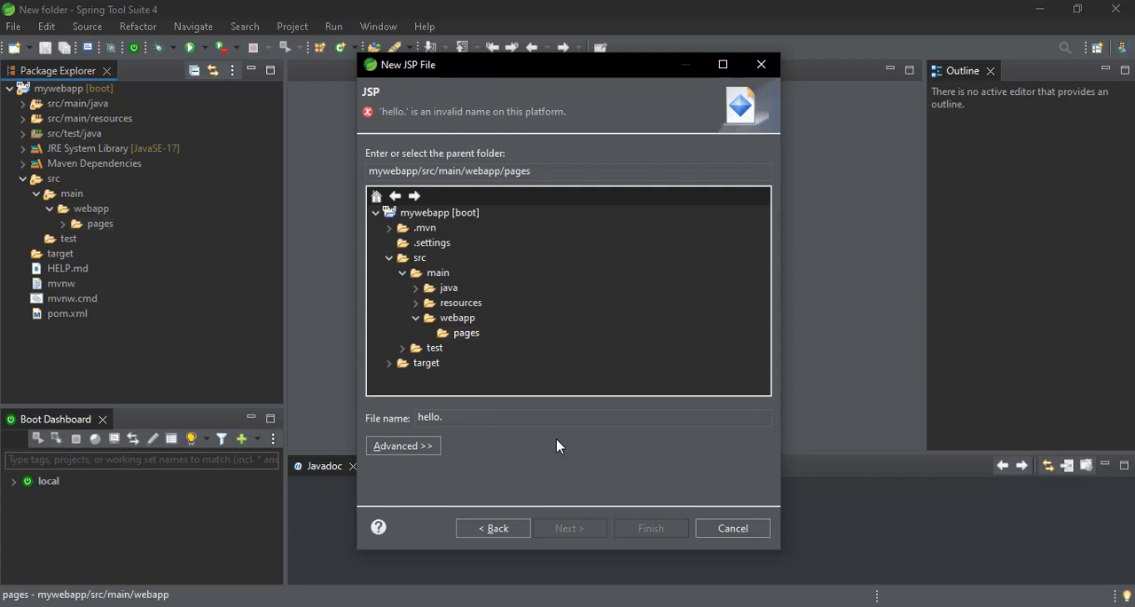
pyautogui.write('j')
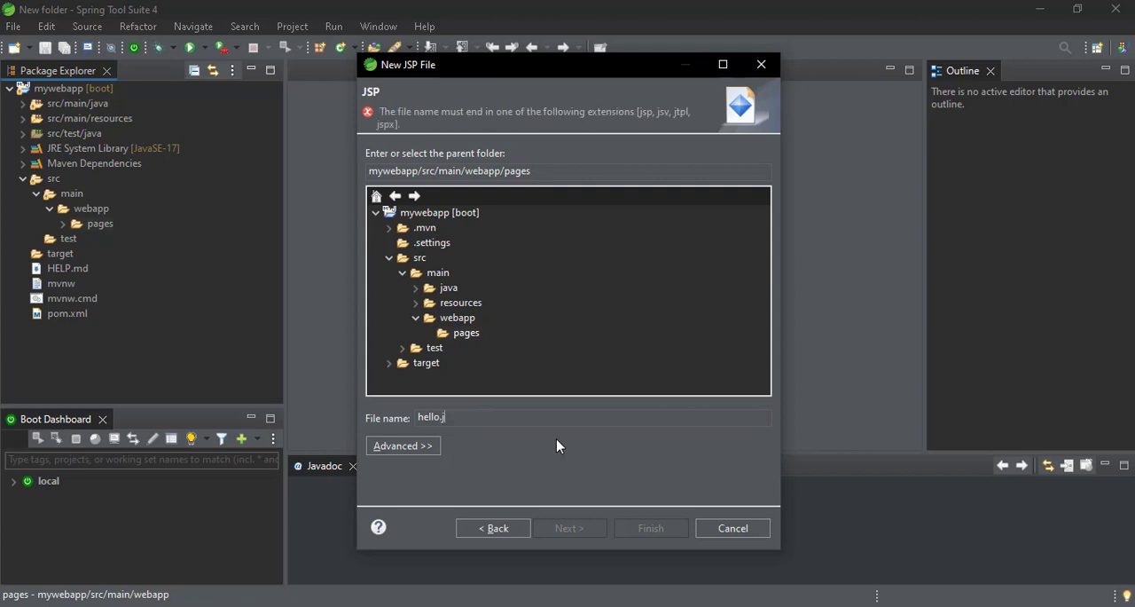
pyautogui.write('sp')
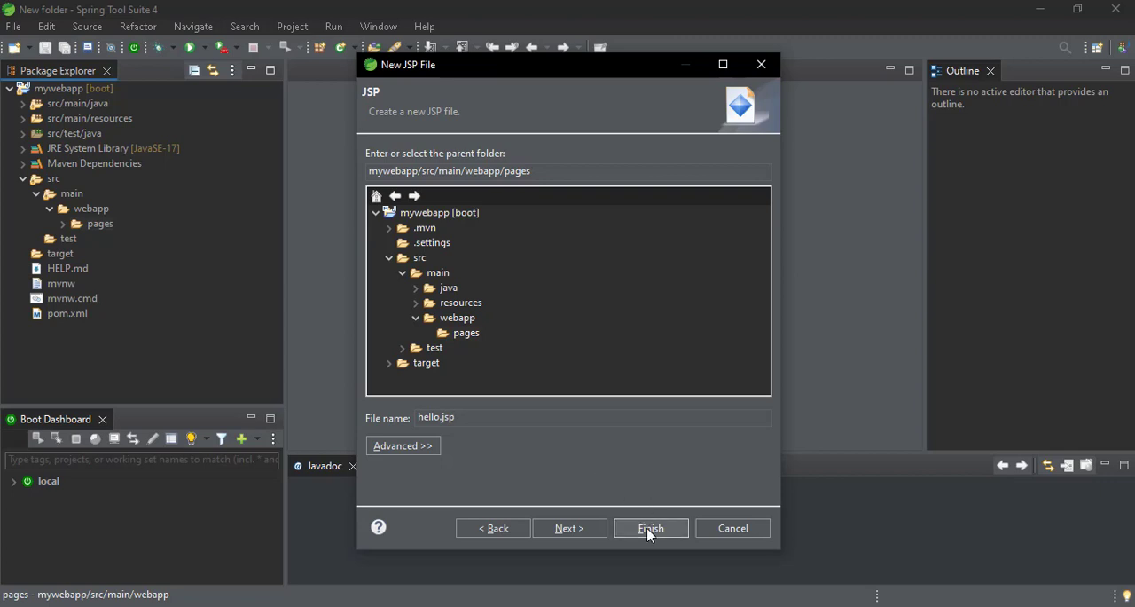
pyautogui.click(650, 527)
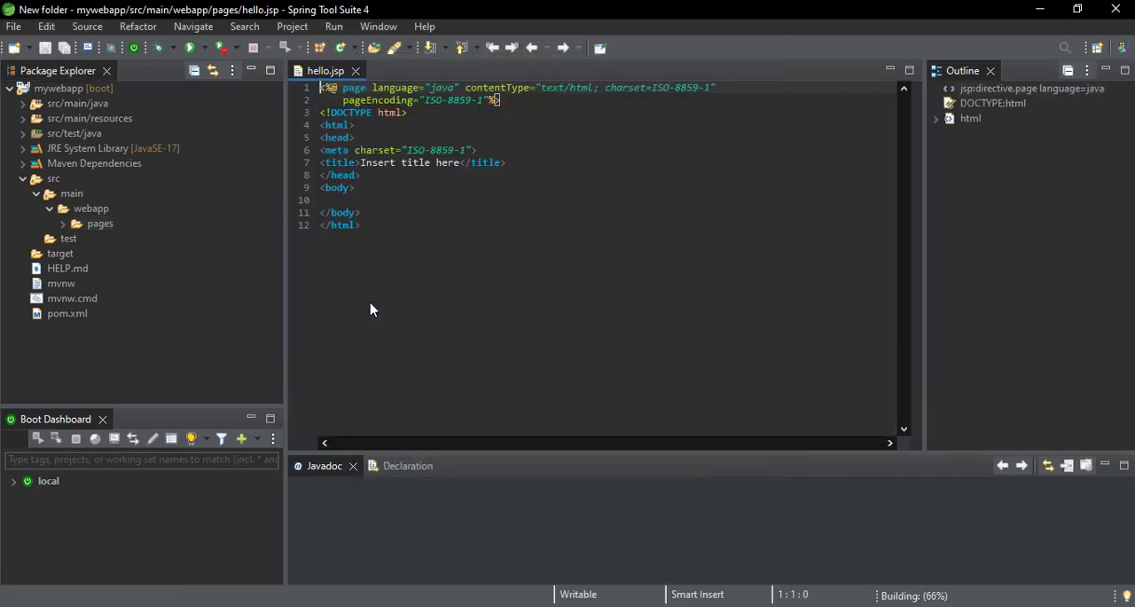
pyautogui.click(360, 224)
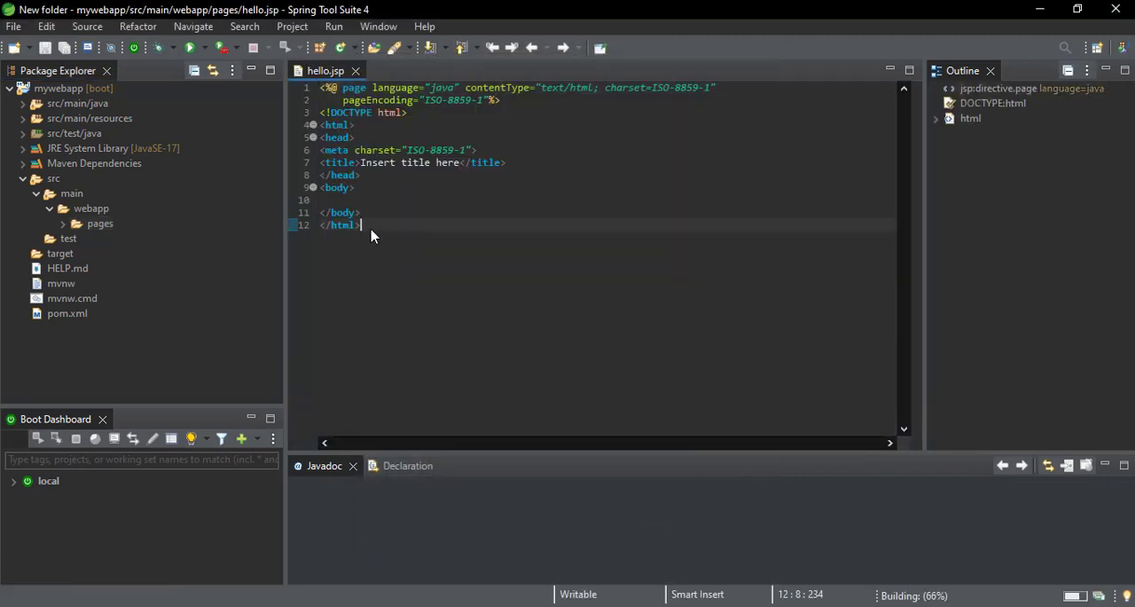
pyautogui.press('ctrl+a')
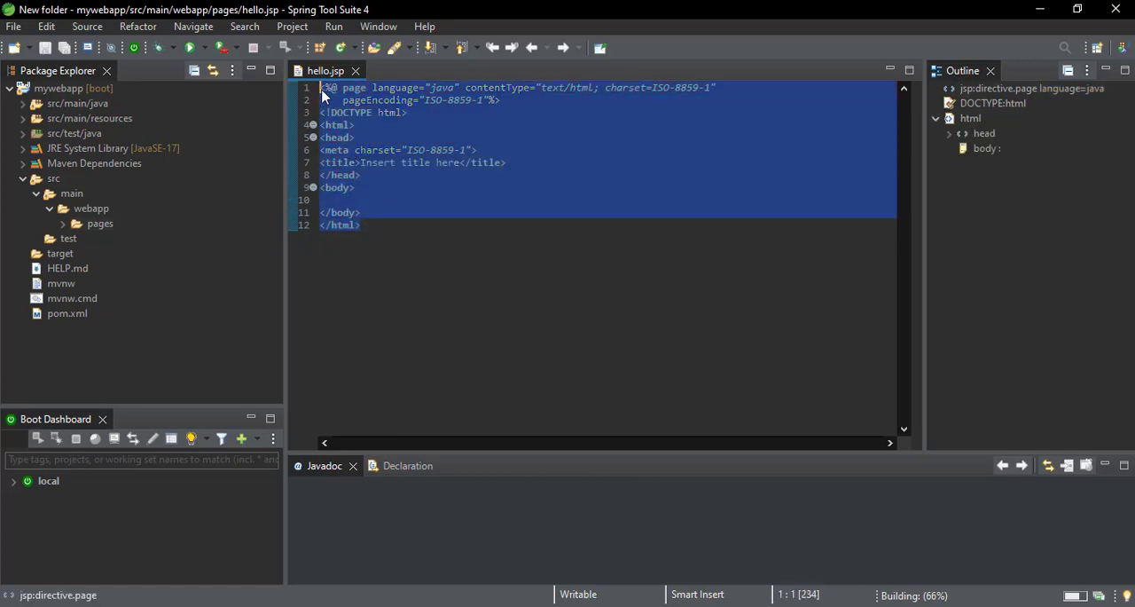
pyautogui.moveTo(500, 421)
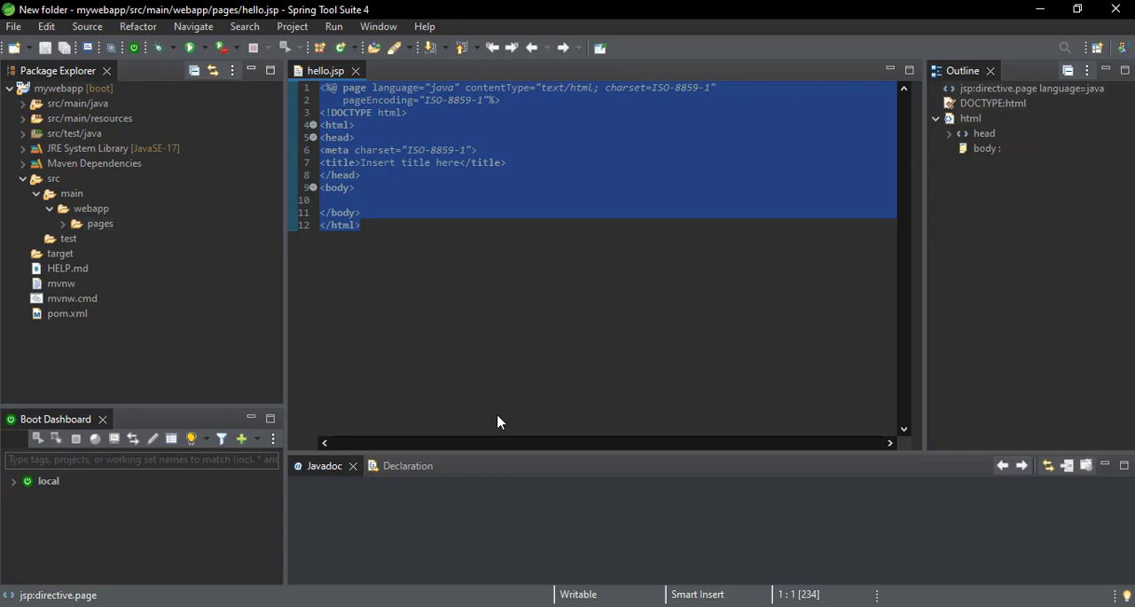
pyautogui.click(360, 224)
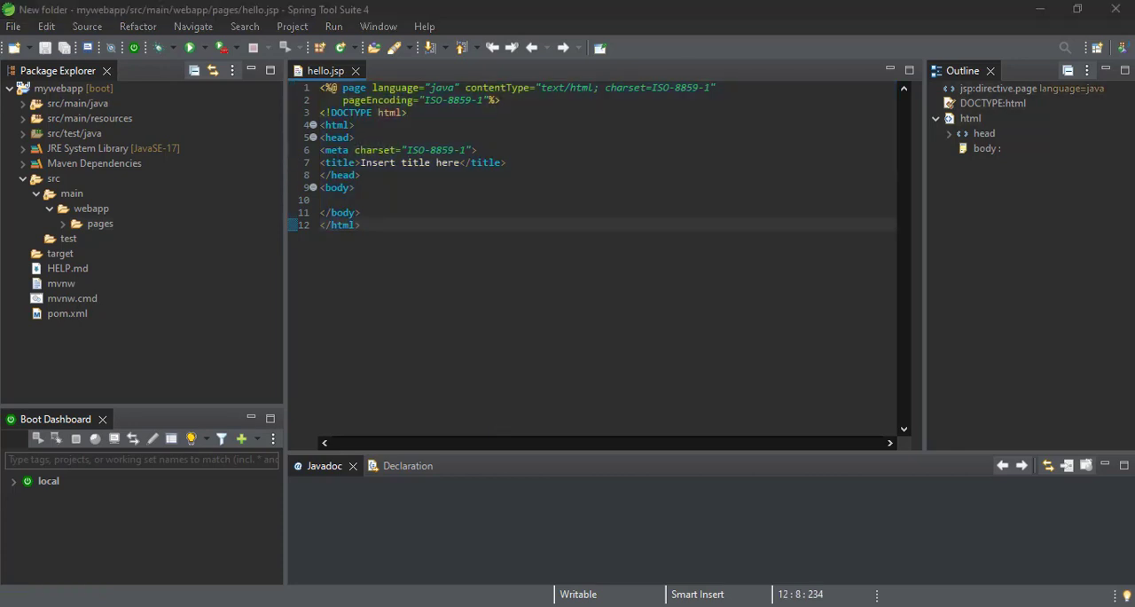